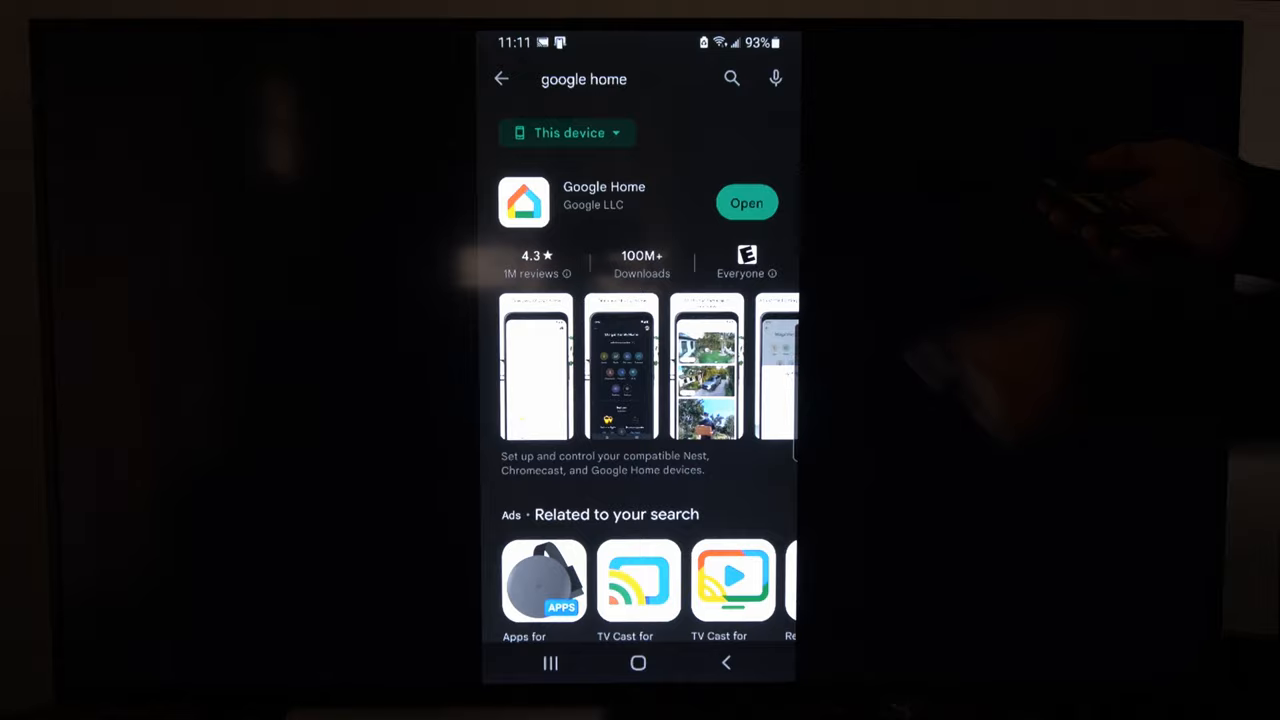
Step: Launch Google Home from its Play Store listing
left_click(746, 203)
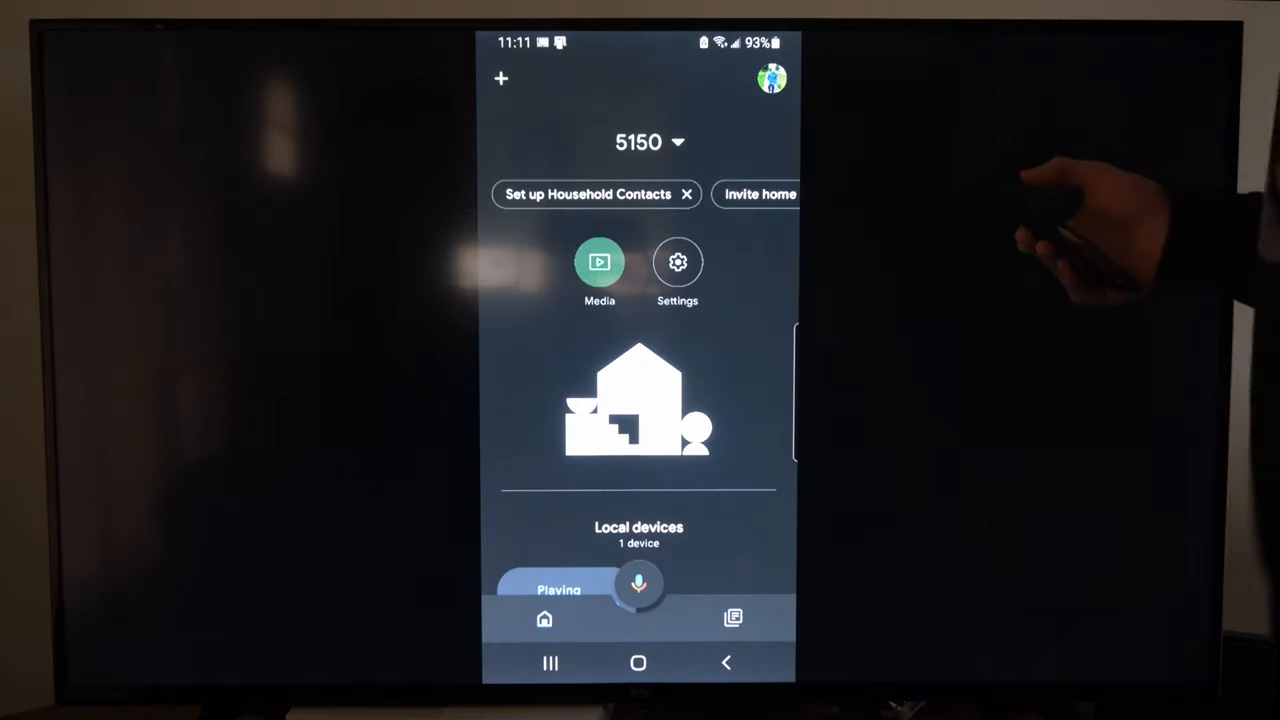
Step: Select which home to control from the Add and manage options
left_click(498, 79)
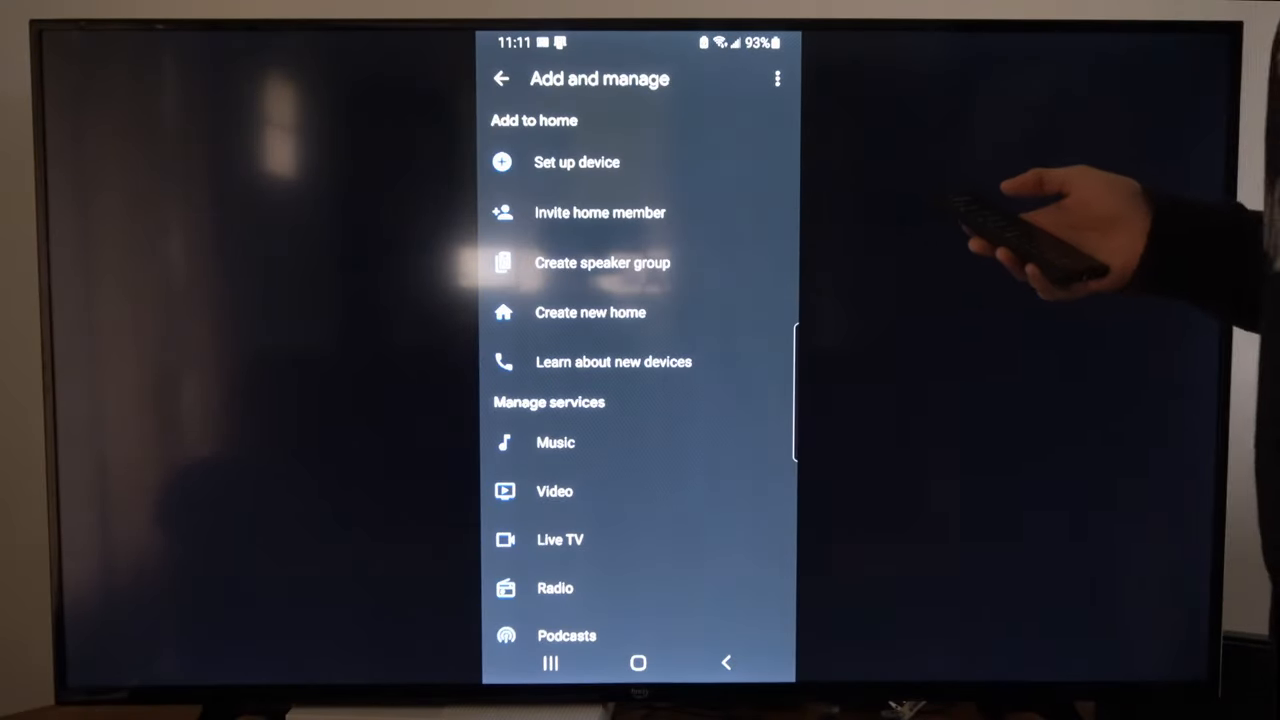
left_click(579, 161)
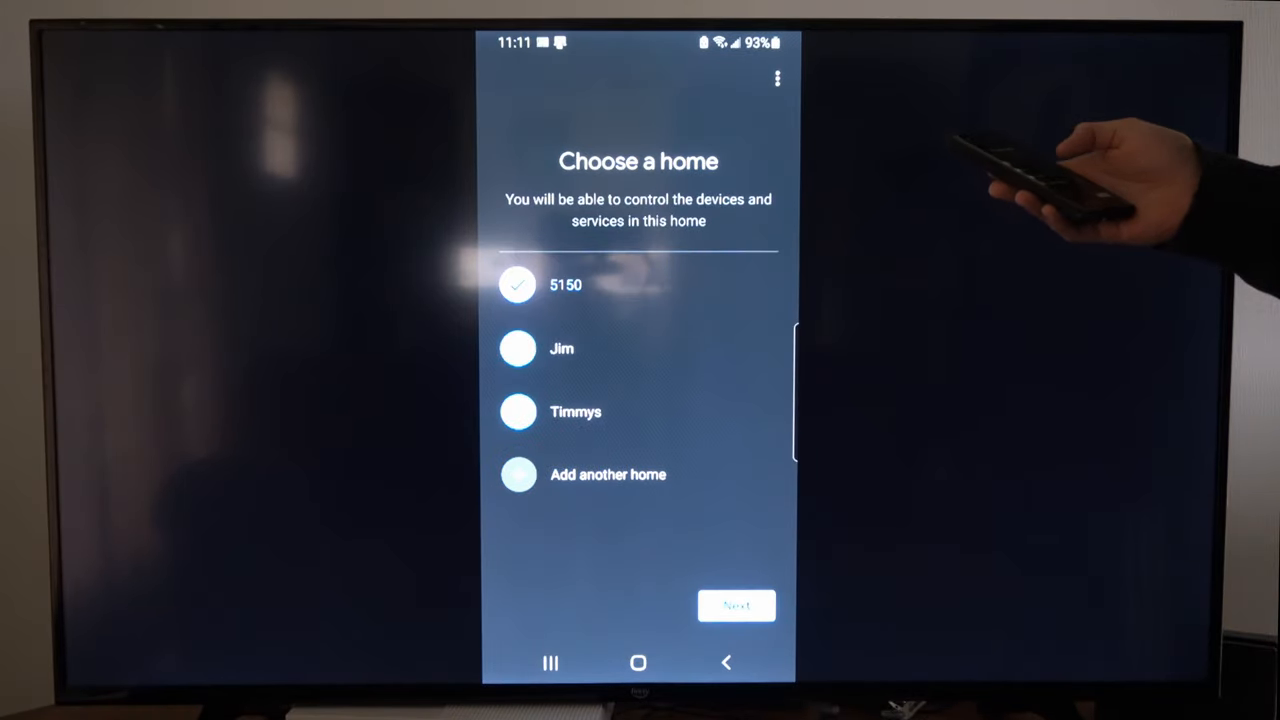
left_click(736, 603)
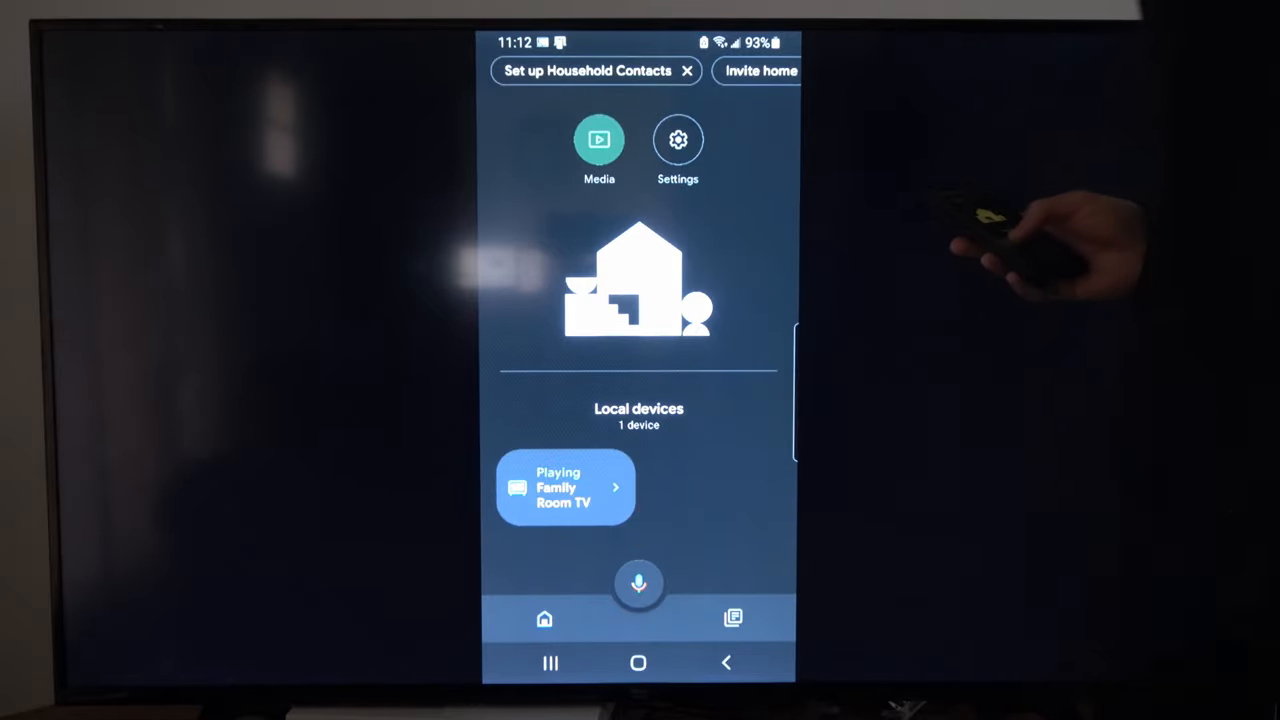
Step: Open the playing Family Room TV's controls and start loading its remote
left_click(565, 489)
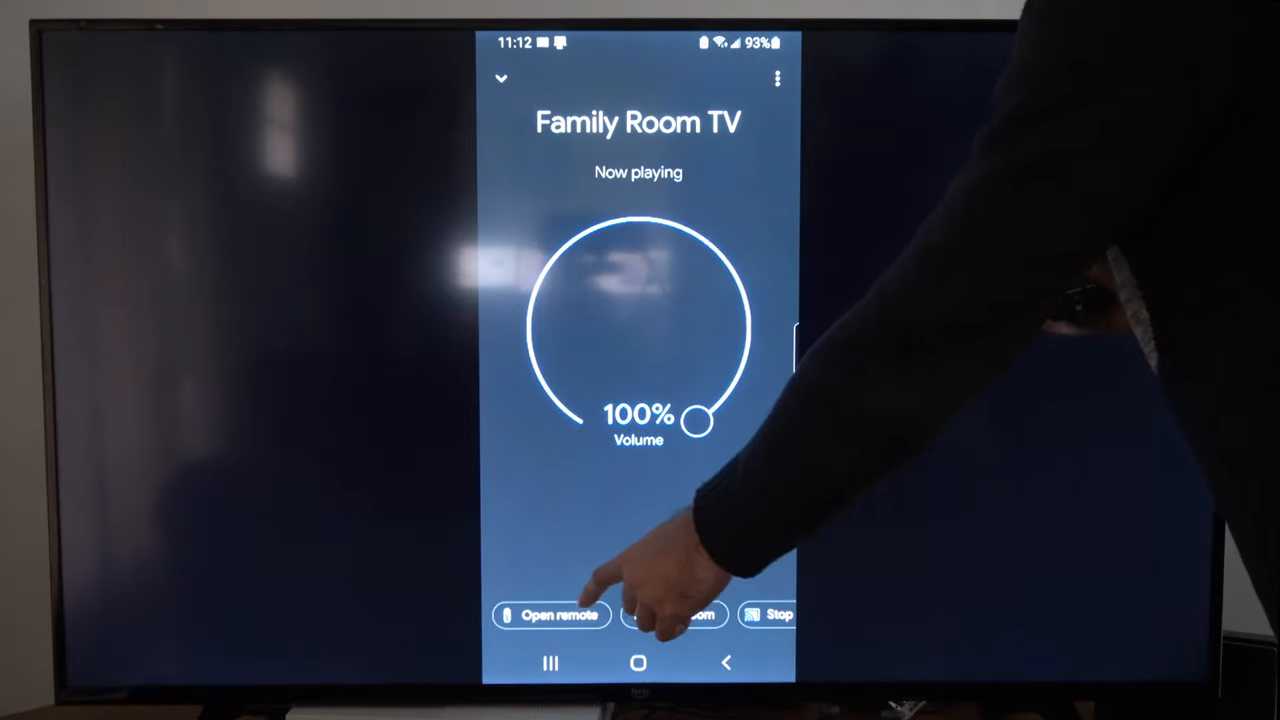
left_click(550, 612)
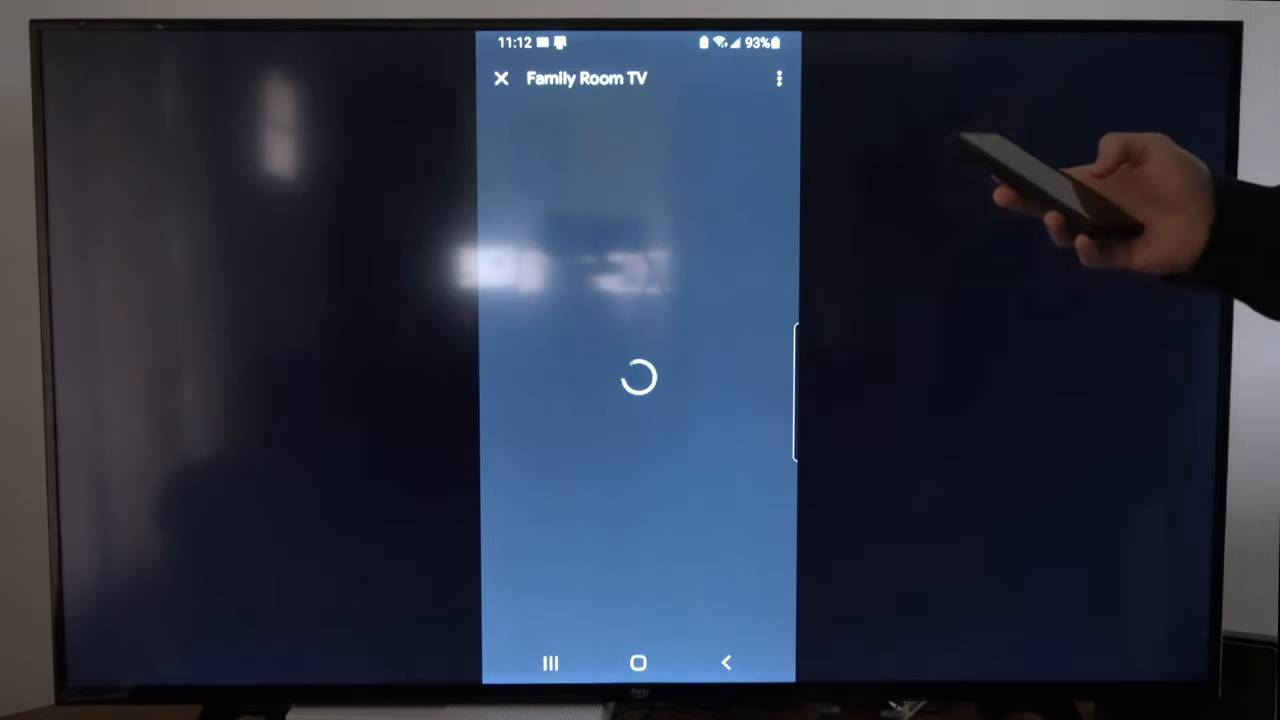